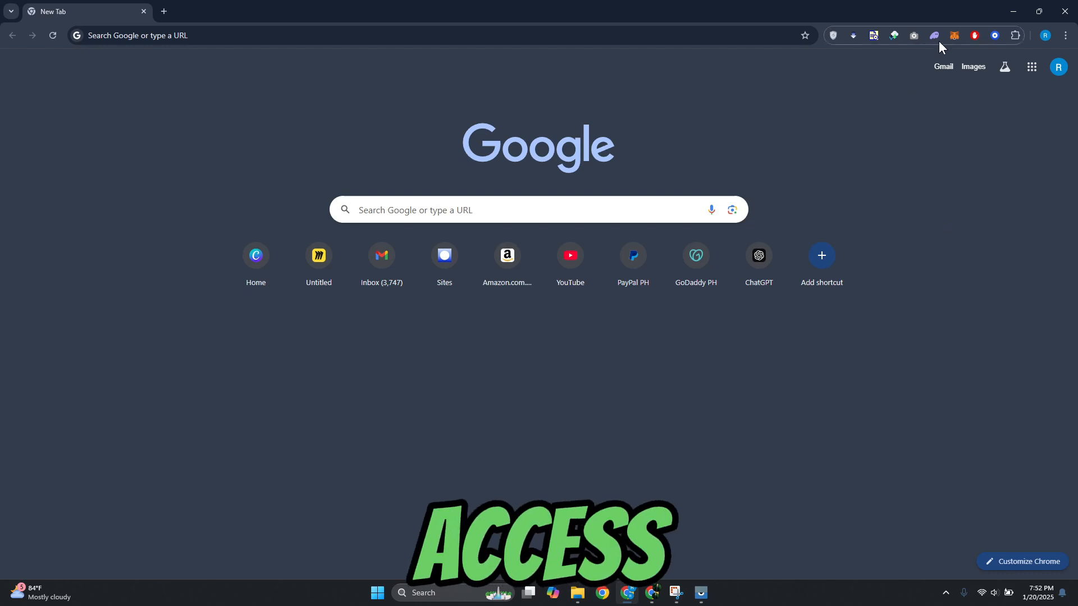
- Open the Phantom wallet popup from the Chrome toolbar, showing Account 1 at $0.00
left_click(933, 35)
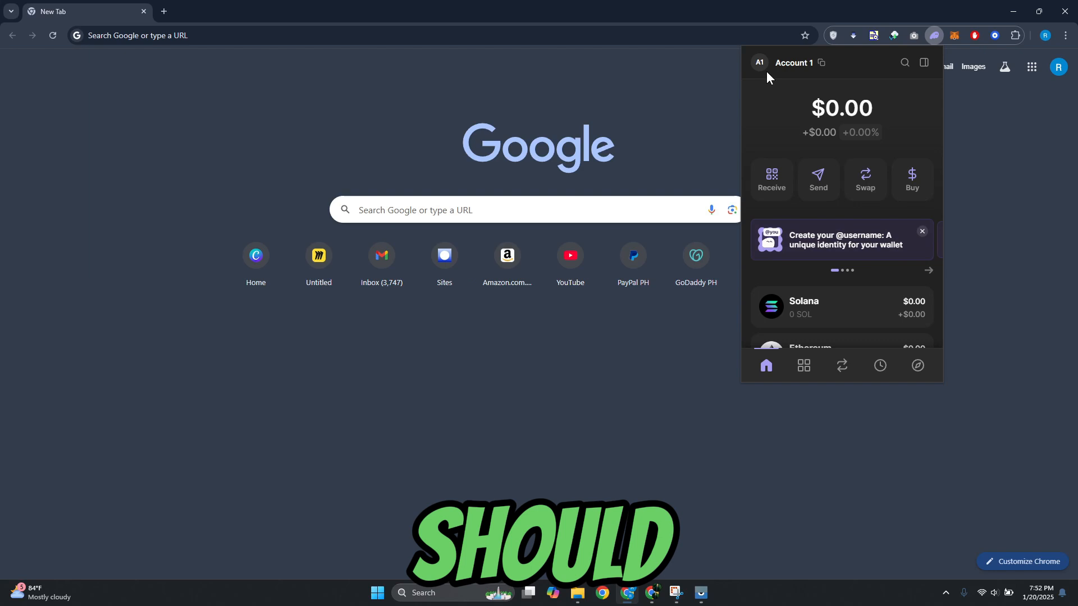
- Open the account sidebar from the A1 avatar and go to the wallet Settings page
left_click(759, 62)
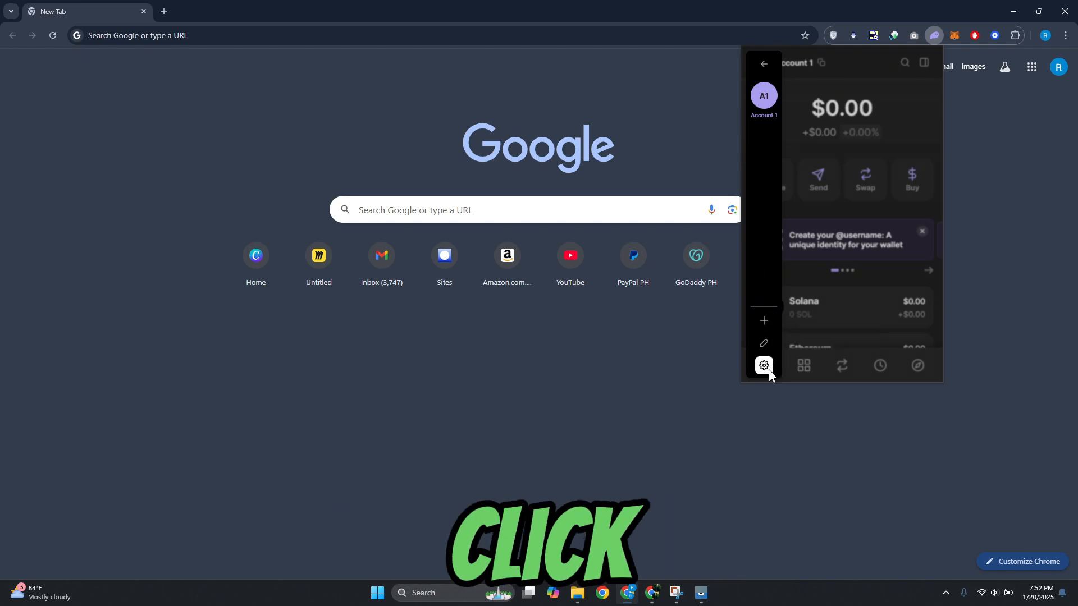
left_click(763, 365)
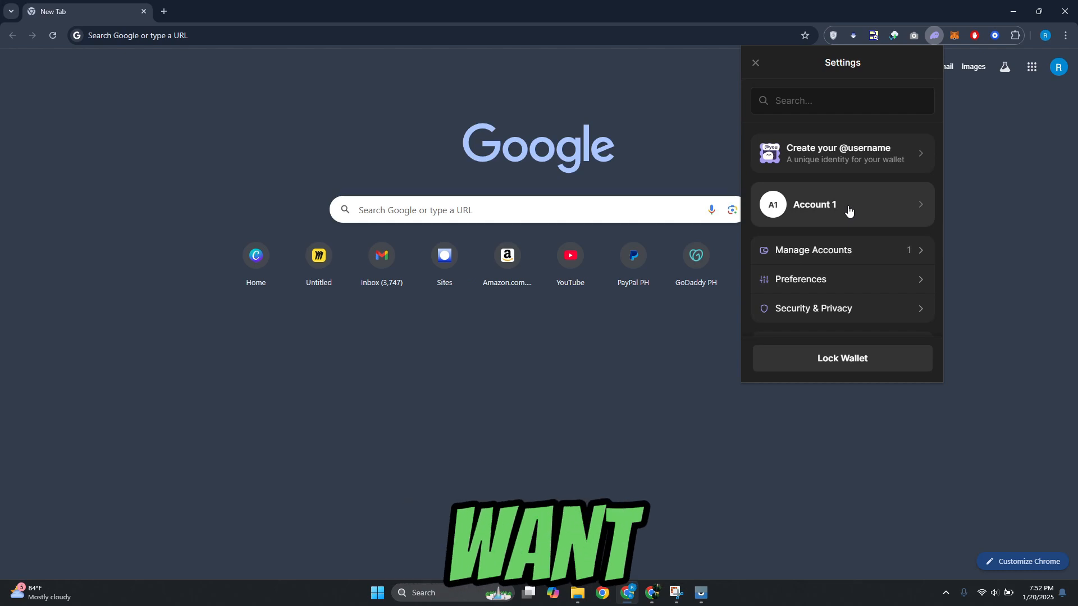
- Open Account 1's Edit Account page and choose Show Private Key
left_click(841, 205)
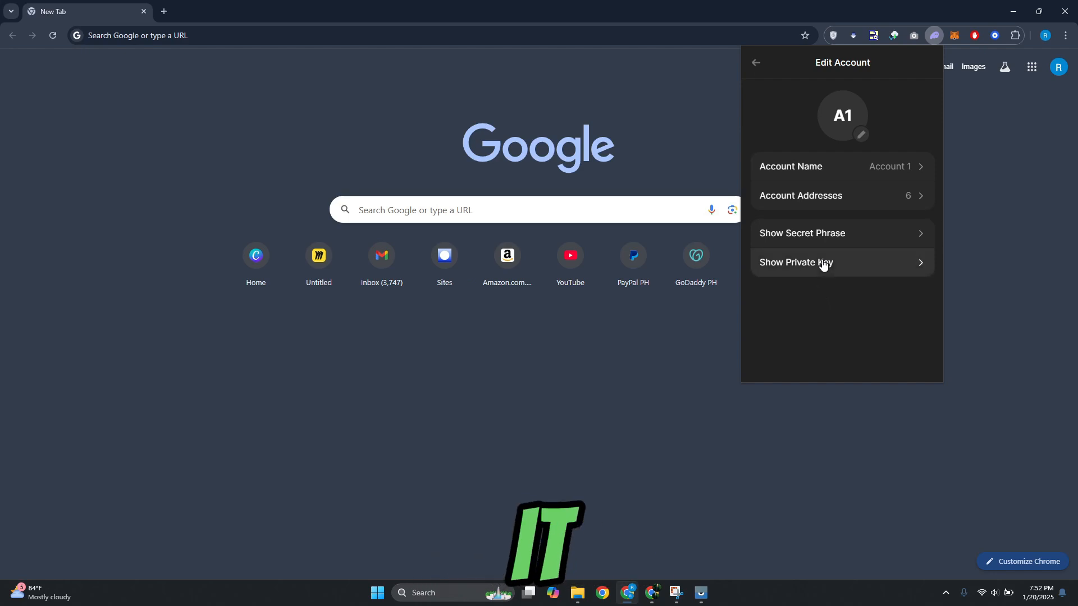
left_click(796, 263)
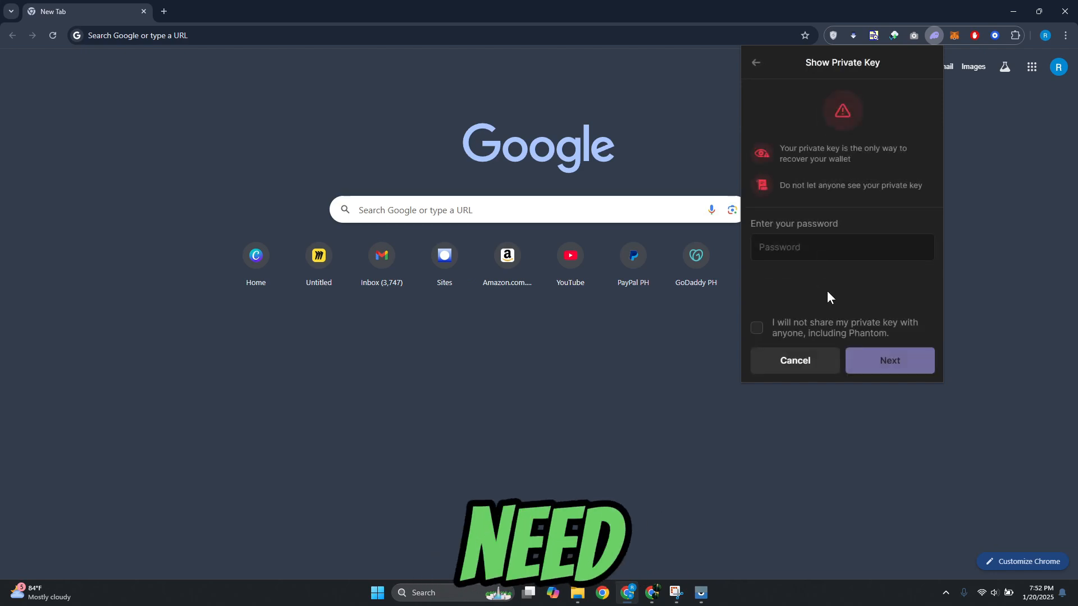